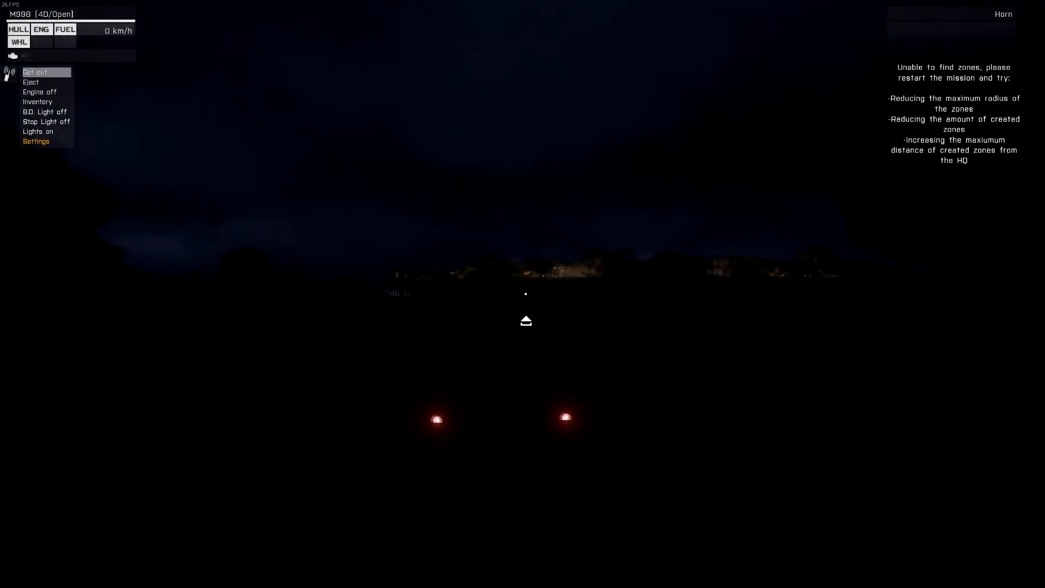
Get out of the M998 and aim through the Mk18's night-vision scope at the distant buildings.
click(35, 72)
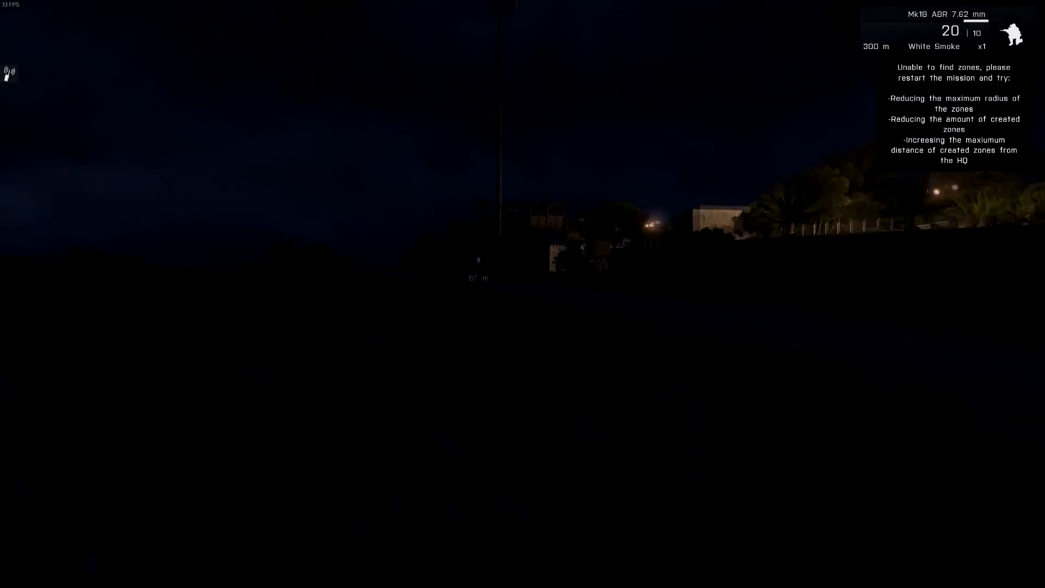
key(n)
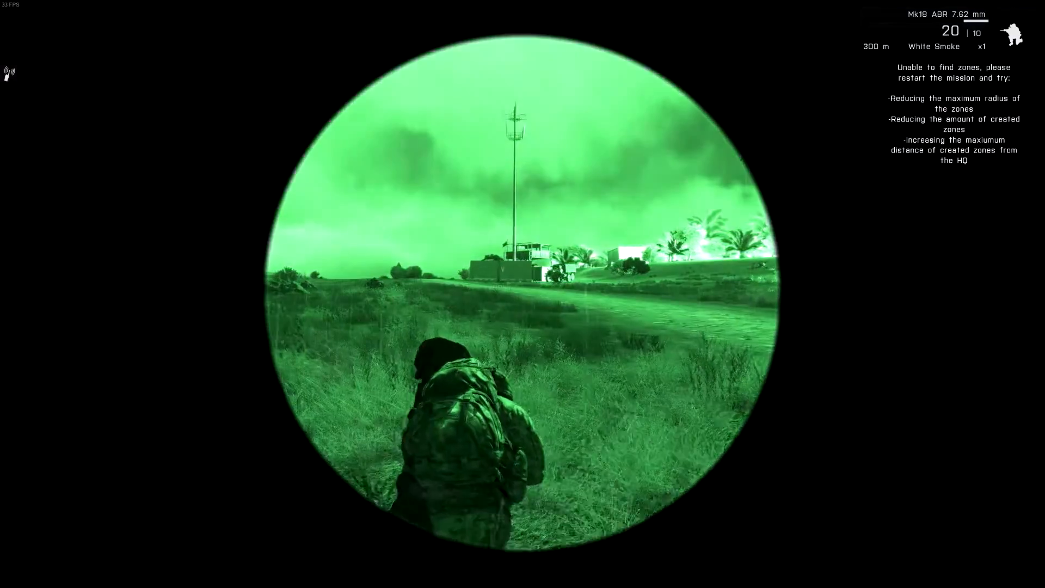